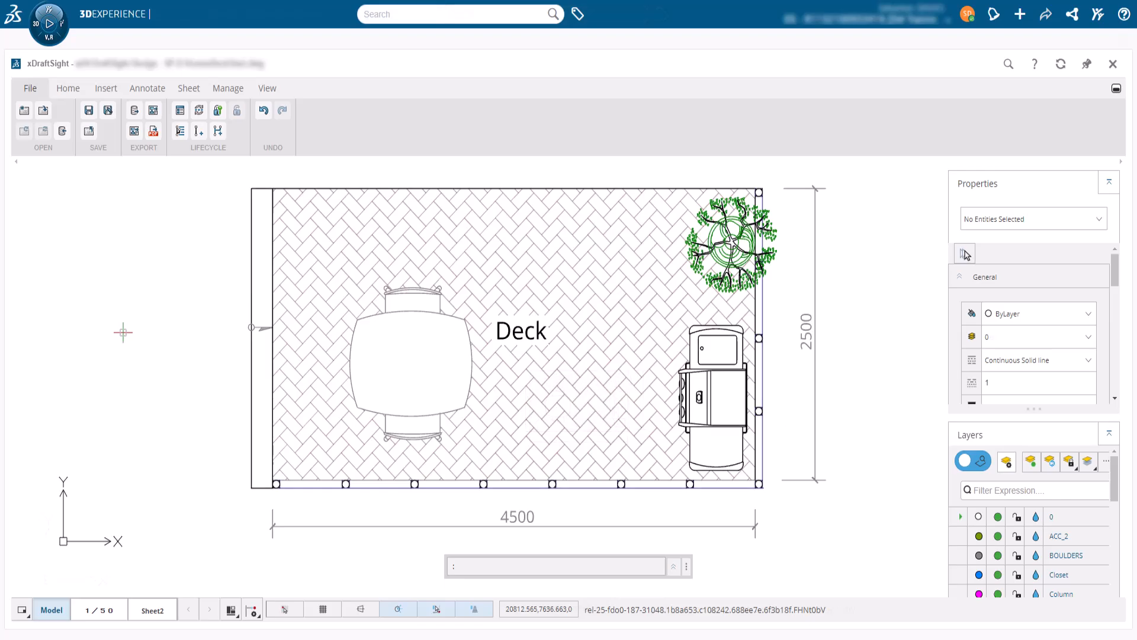
Switch to the empty SP-D Home.dwg drawing tab.
click(67, 88)
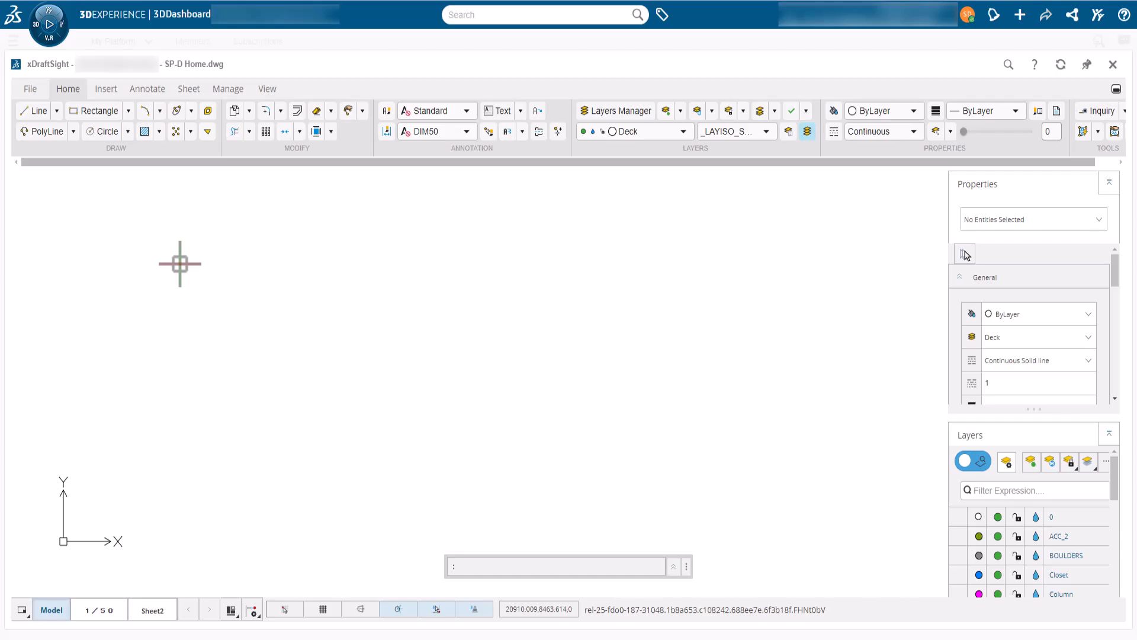
double_click(196, 64)
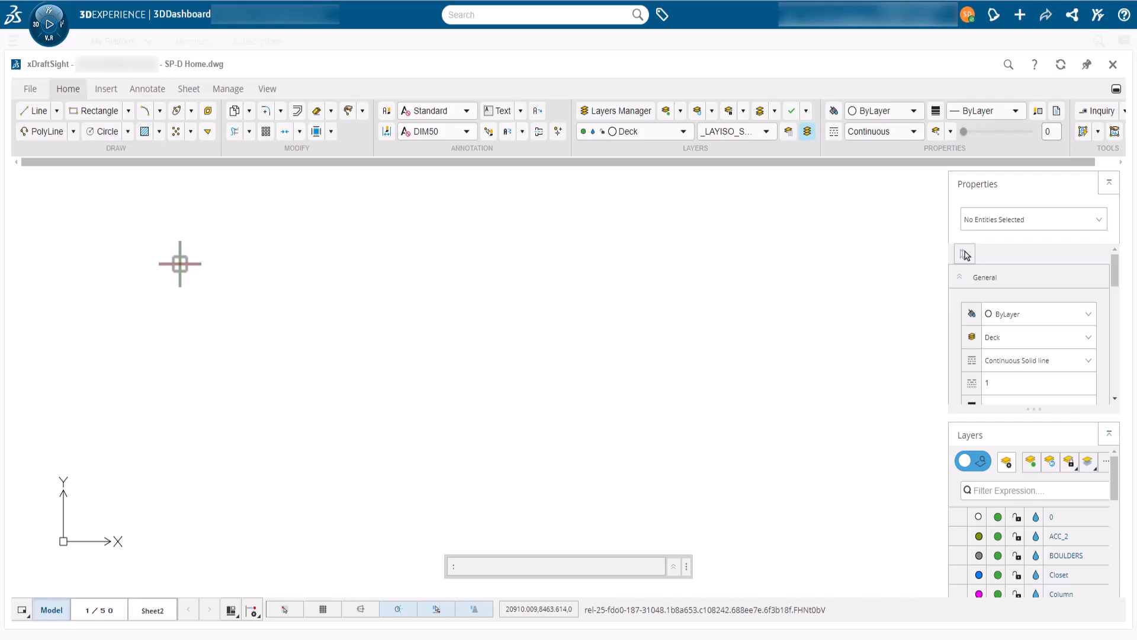
mouse_move(155, 256)
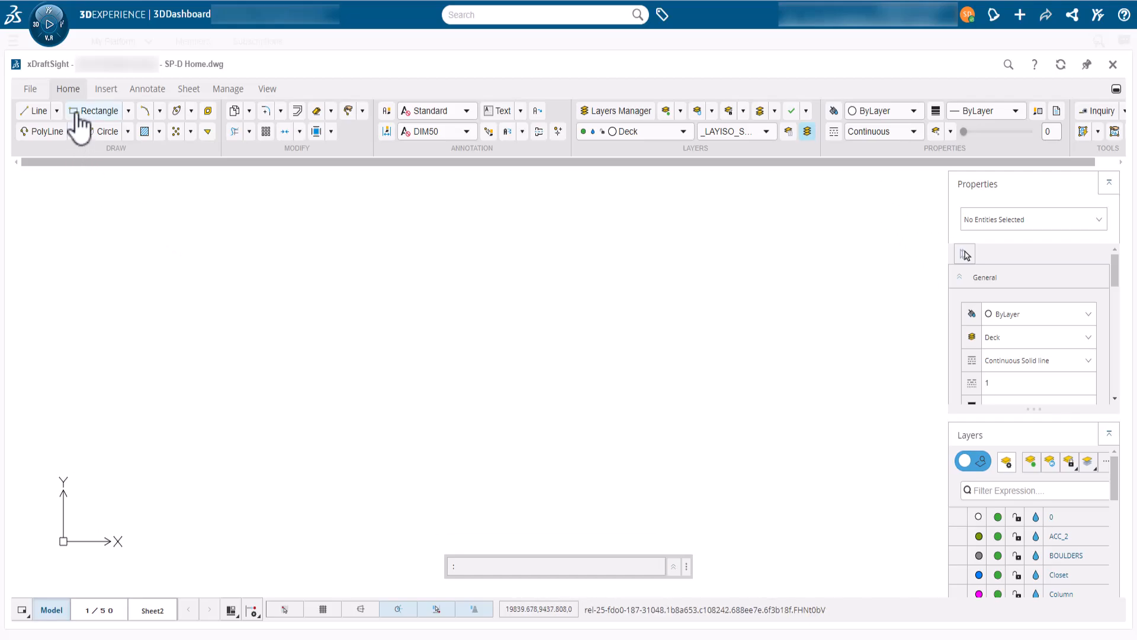
Draw a rectangle from a picked corner, entering 4500 wide and 250 tall.
click(99, 110)
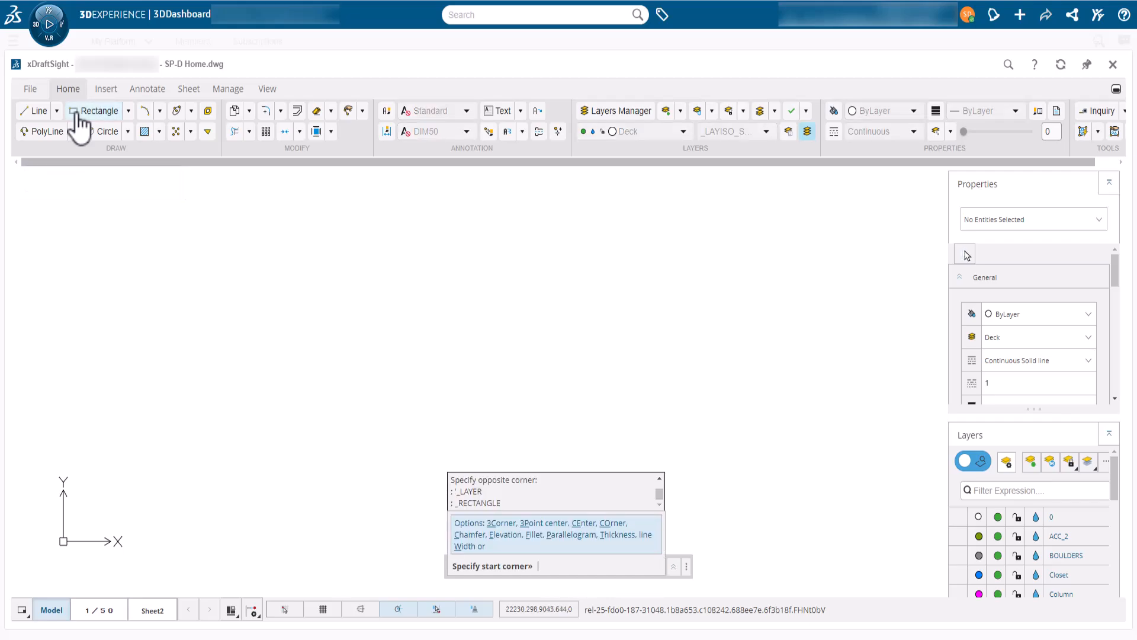
mouse_move(138, 434)
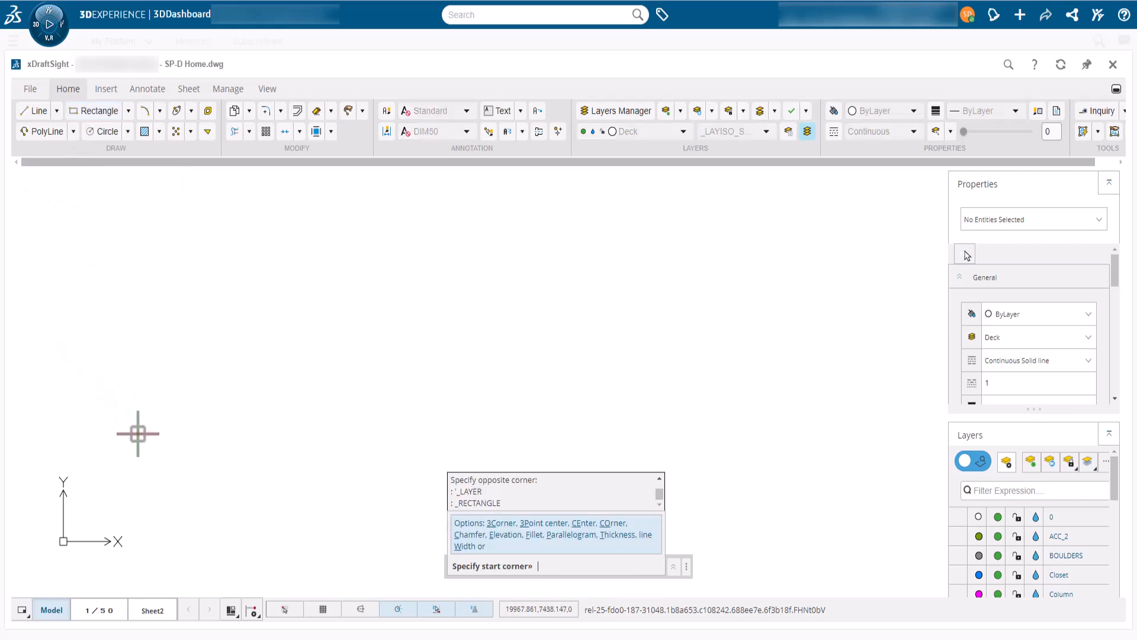
mouse_move(318, 484)
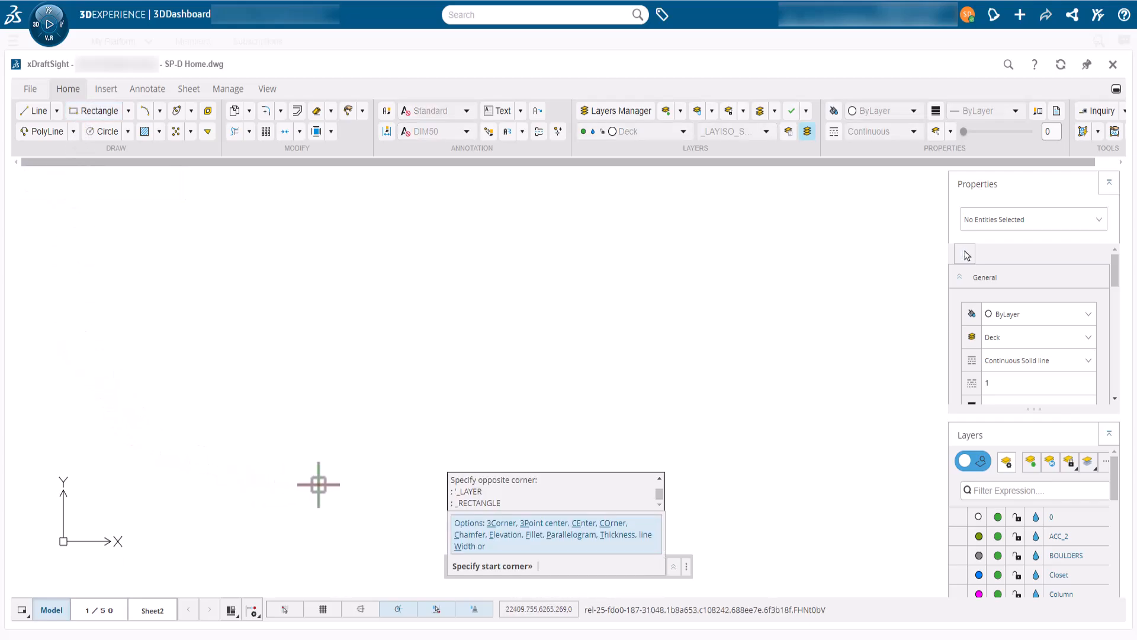
click(318, 485)
text(D)
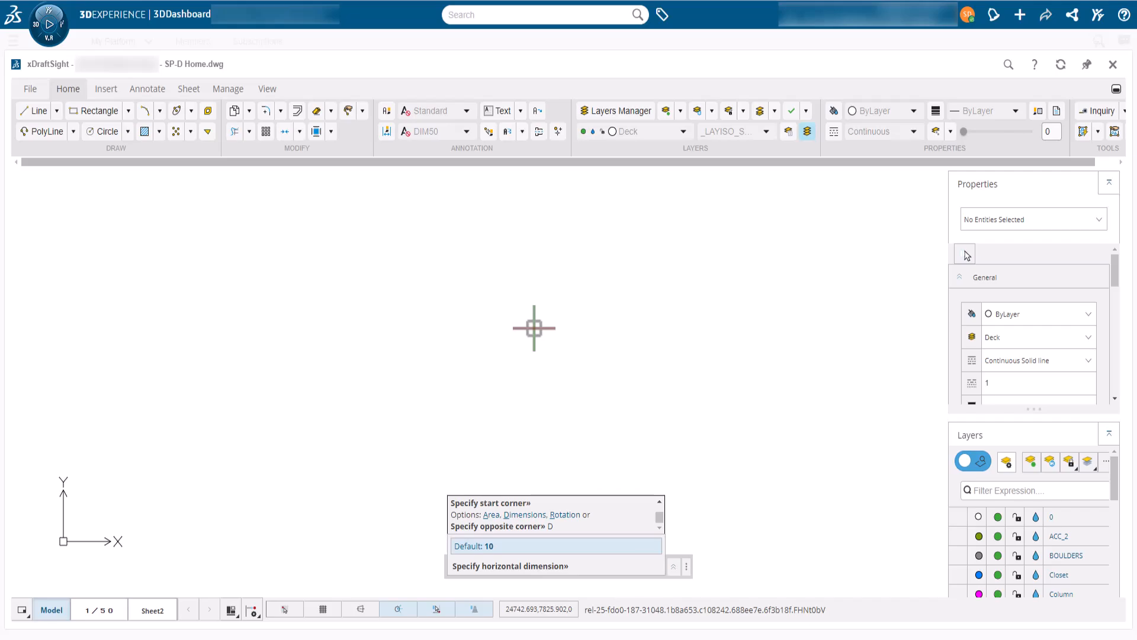
text(4500)
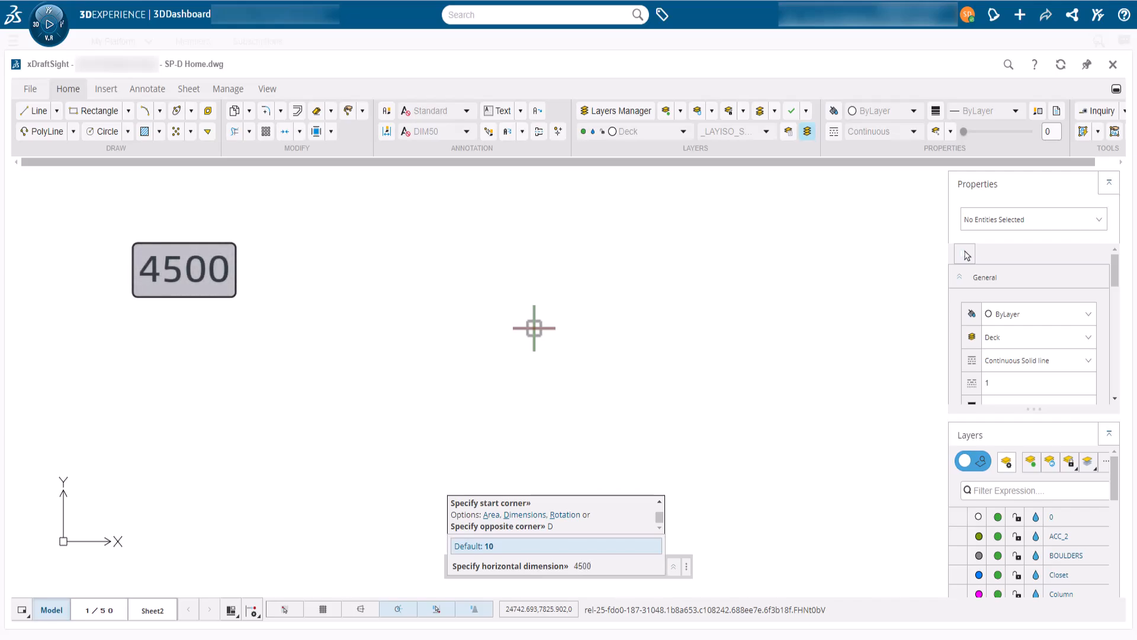
key(Return)
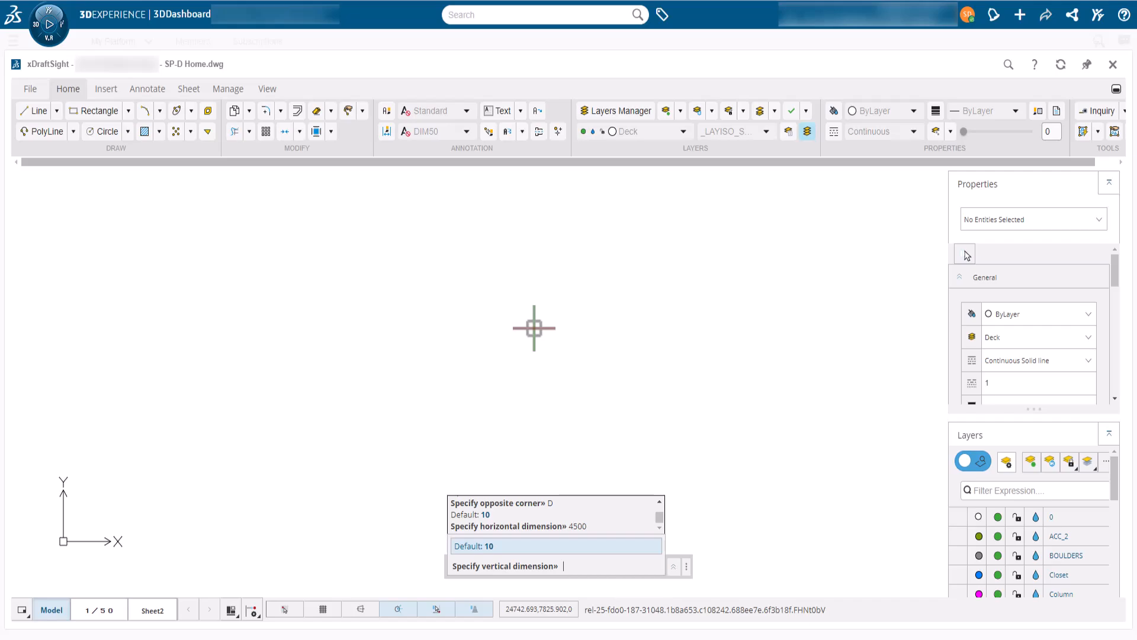
text(250)
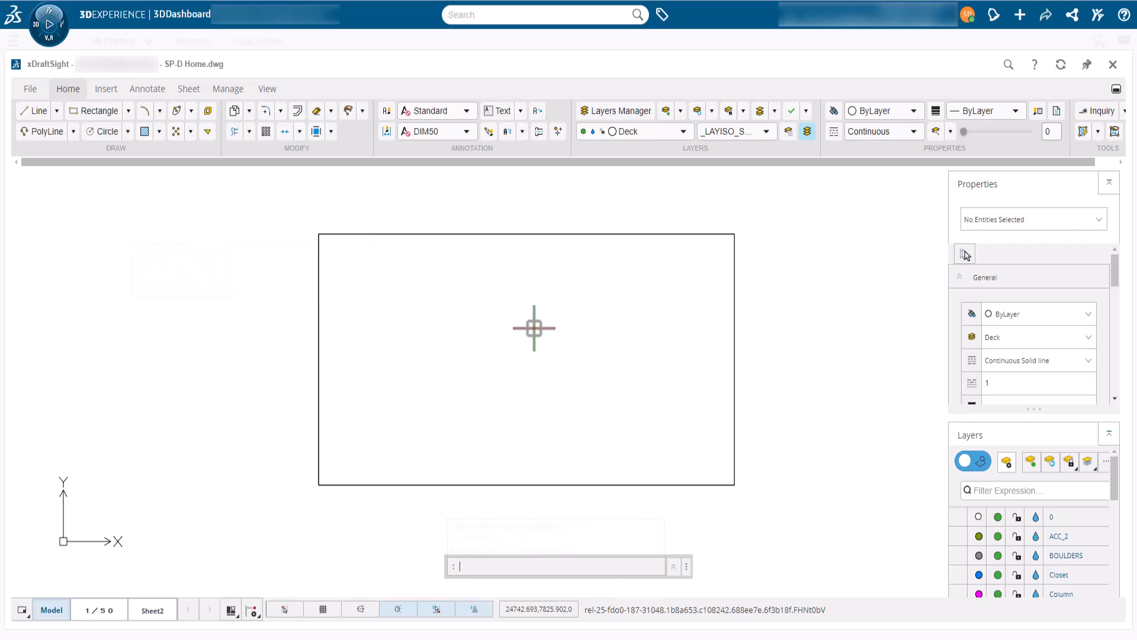
mouse_move(733, 235)
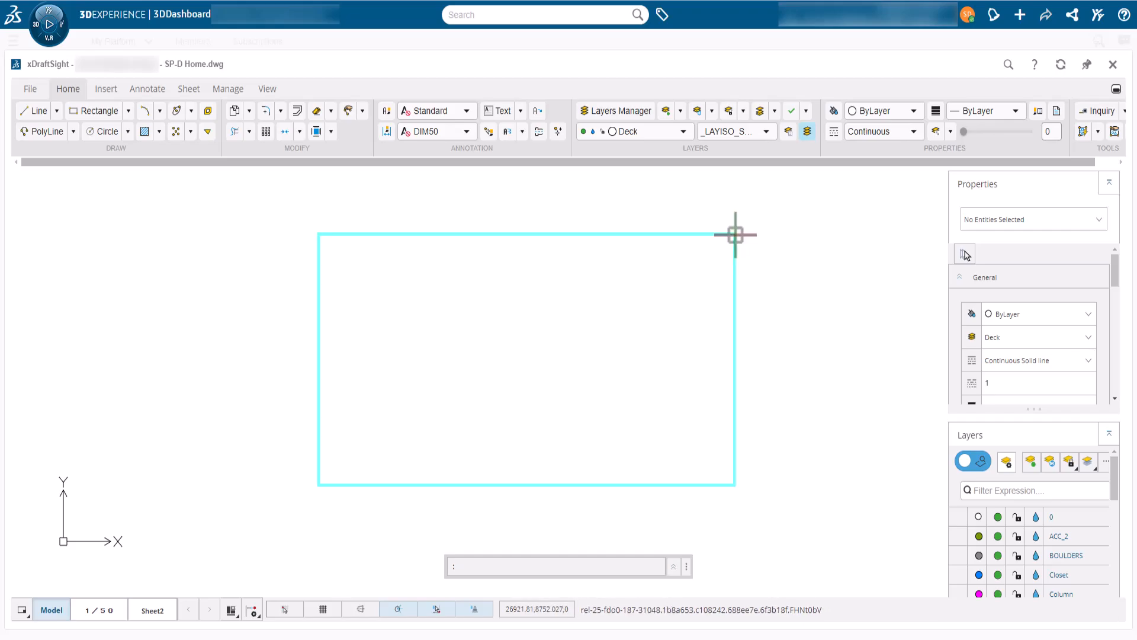
Add the 4500 bottom and 2500 right-side dimensions, then pan the view.
click(148, 88)
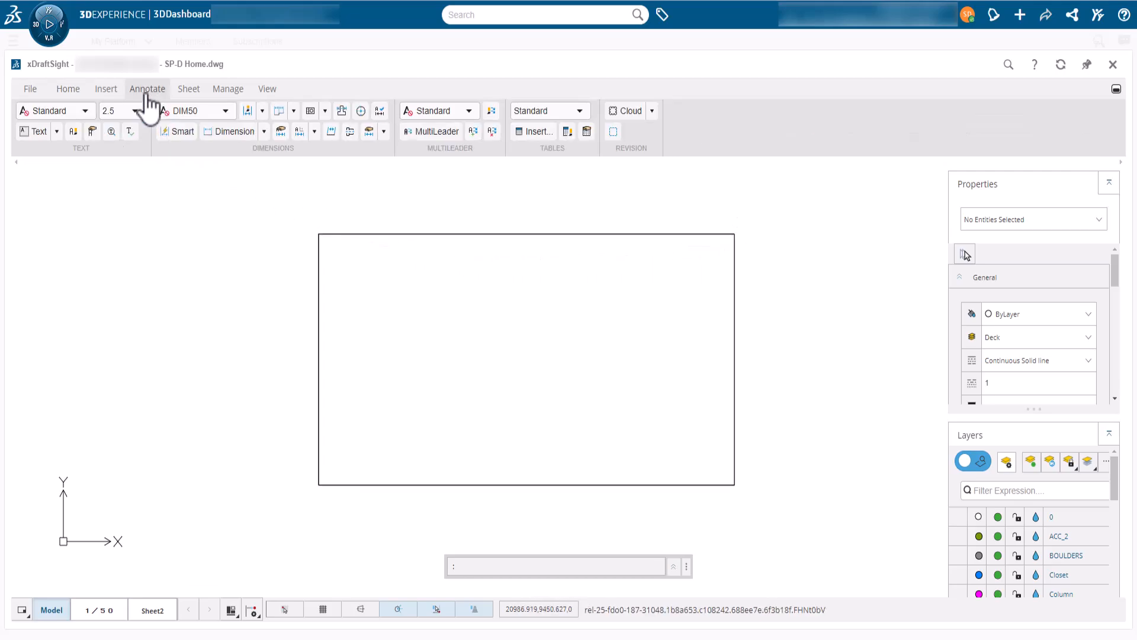
mouse_move(177, 131)
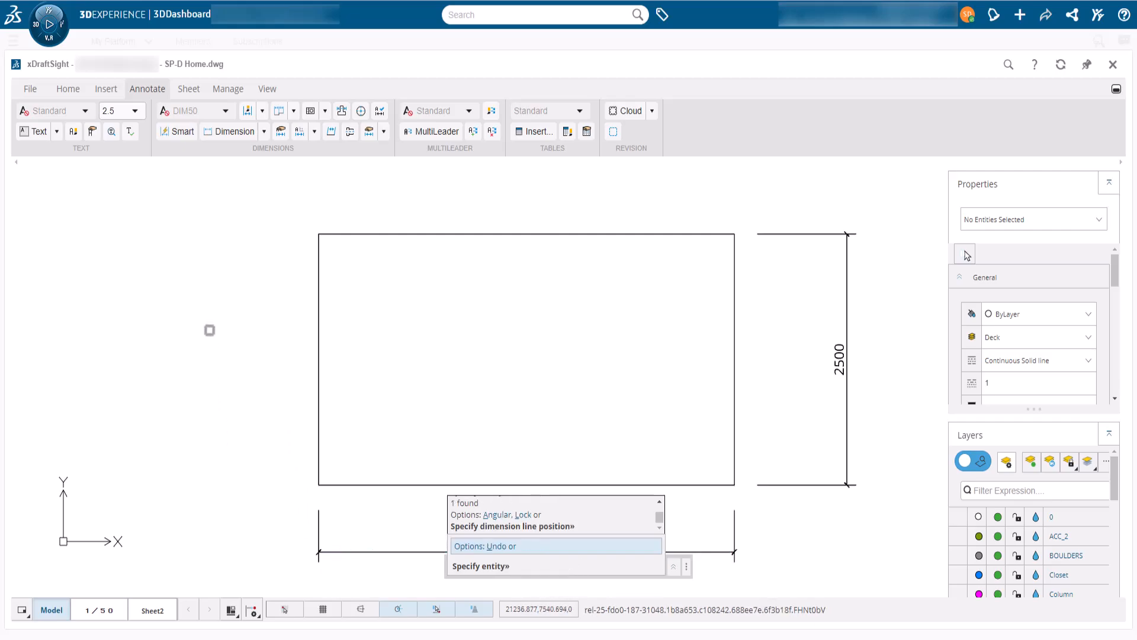
key(Escape)
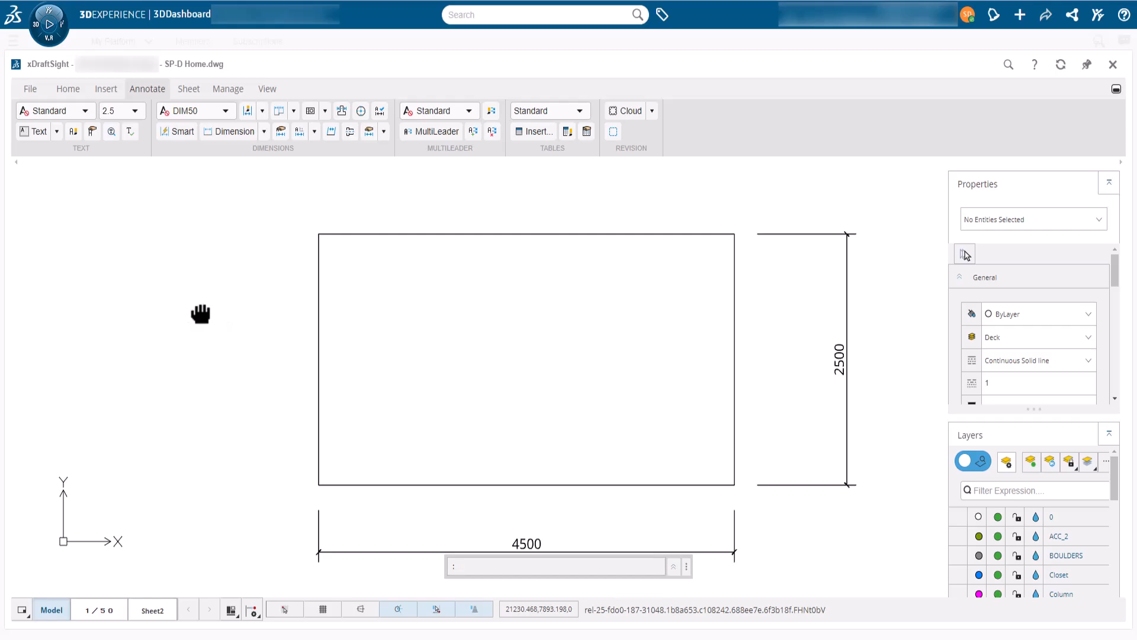
drag(200, 314, 185, 296)
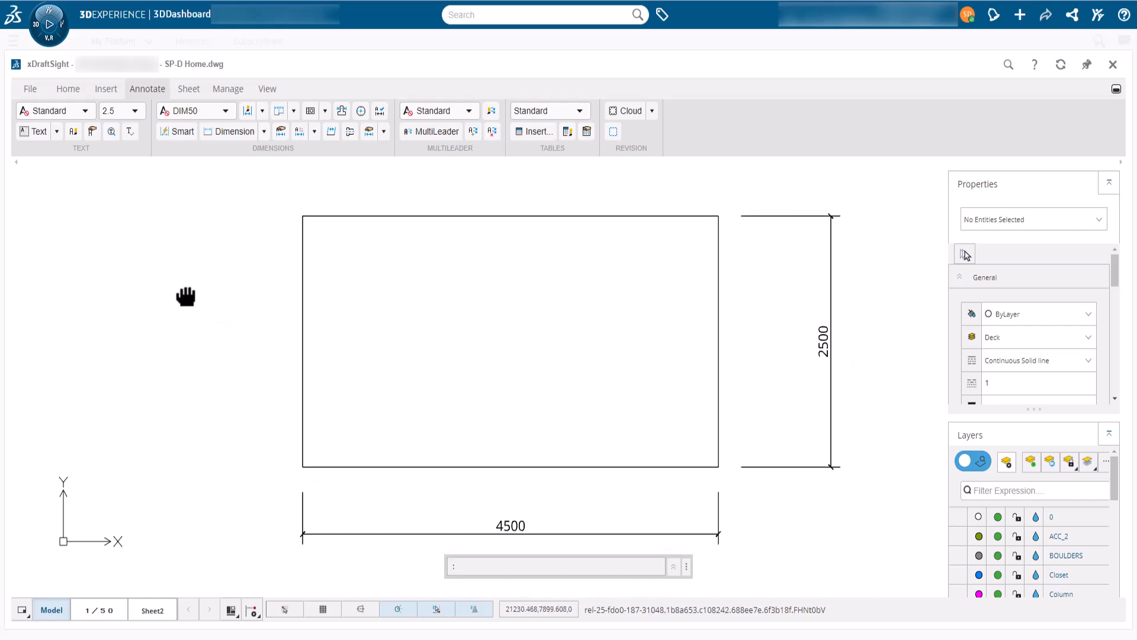
drag(186, 296, 182, 275)
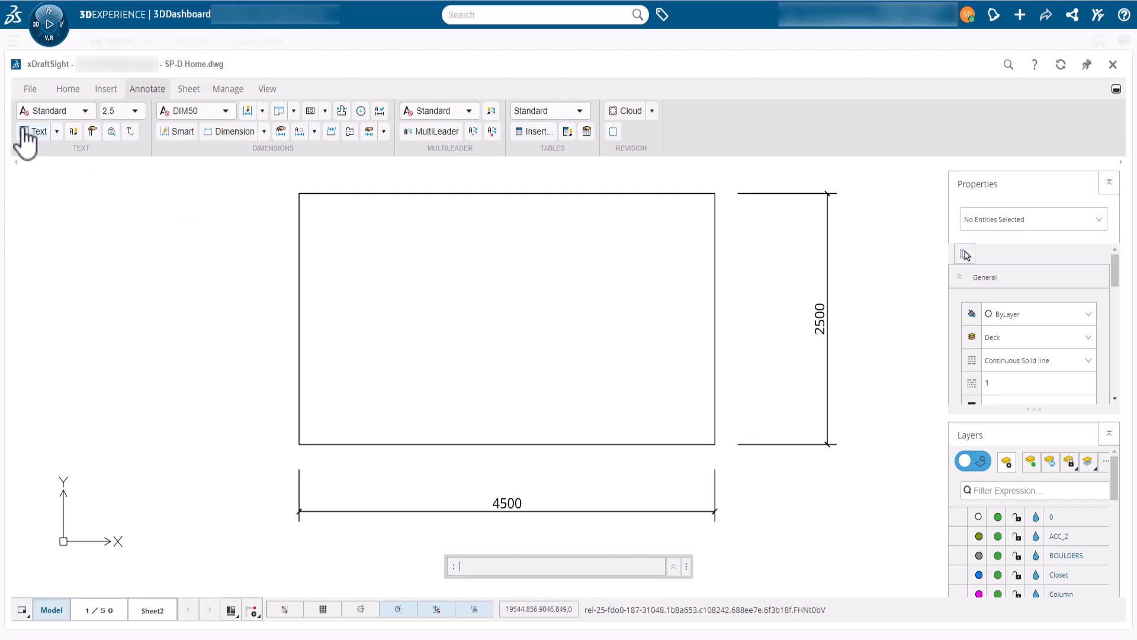
Place a height-150 'DECK' text note near the rectangle's top centre.
click(38, 132)
text(H)
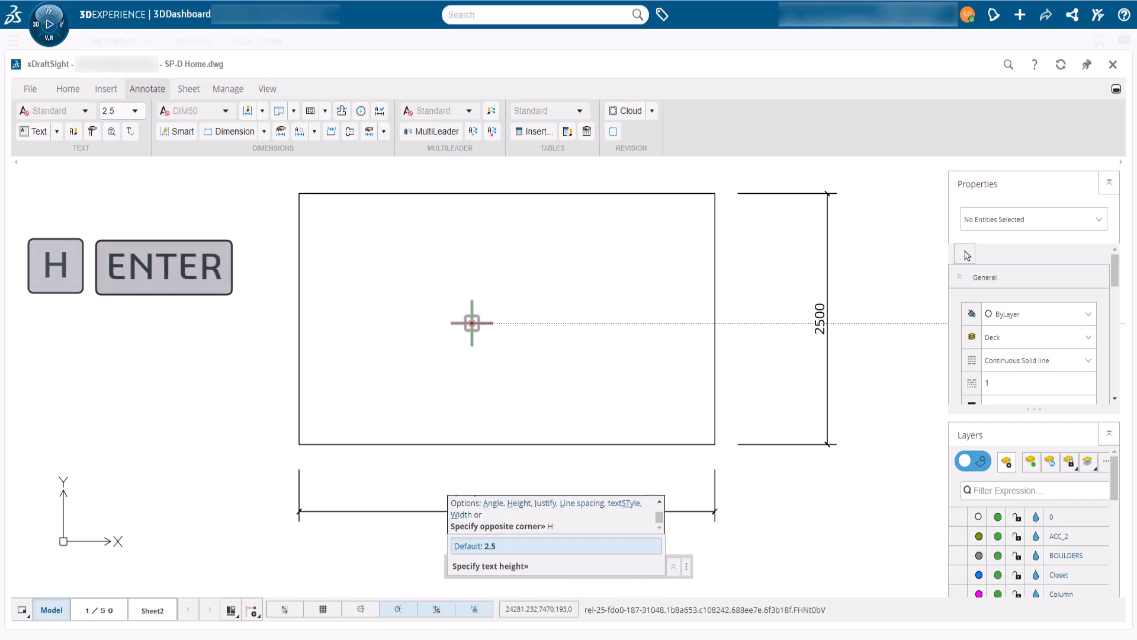
text(150)
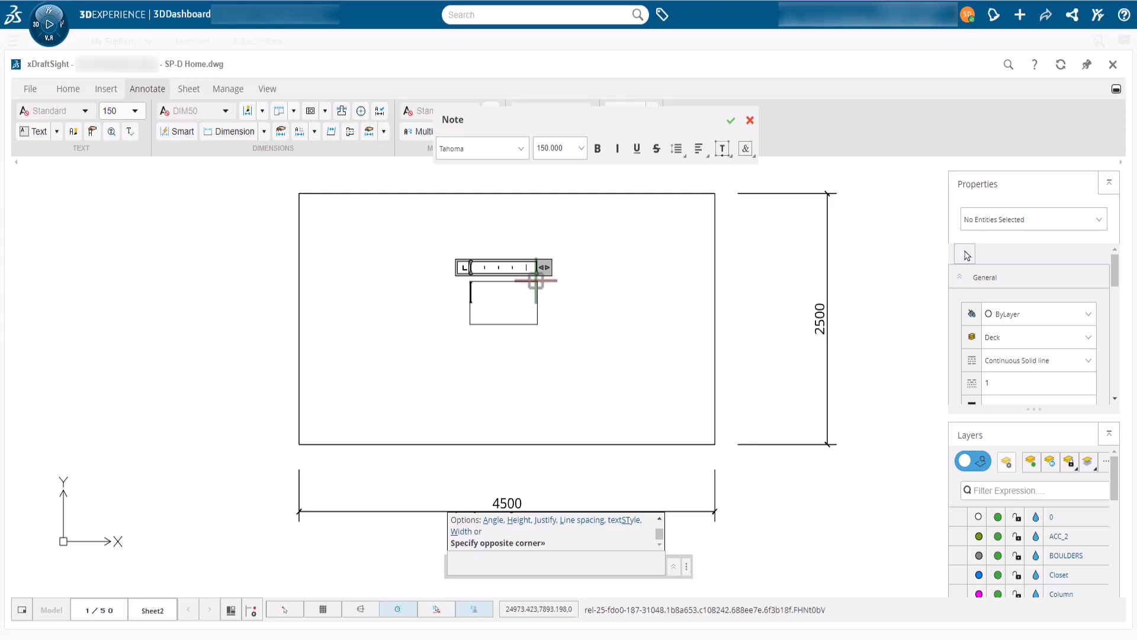
text(DEC)
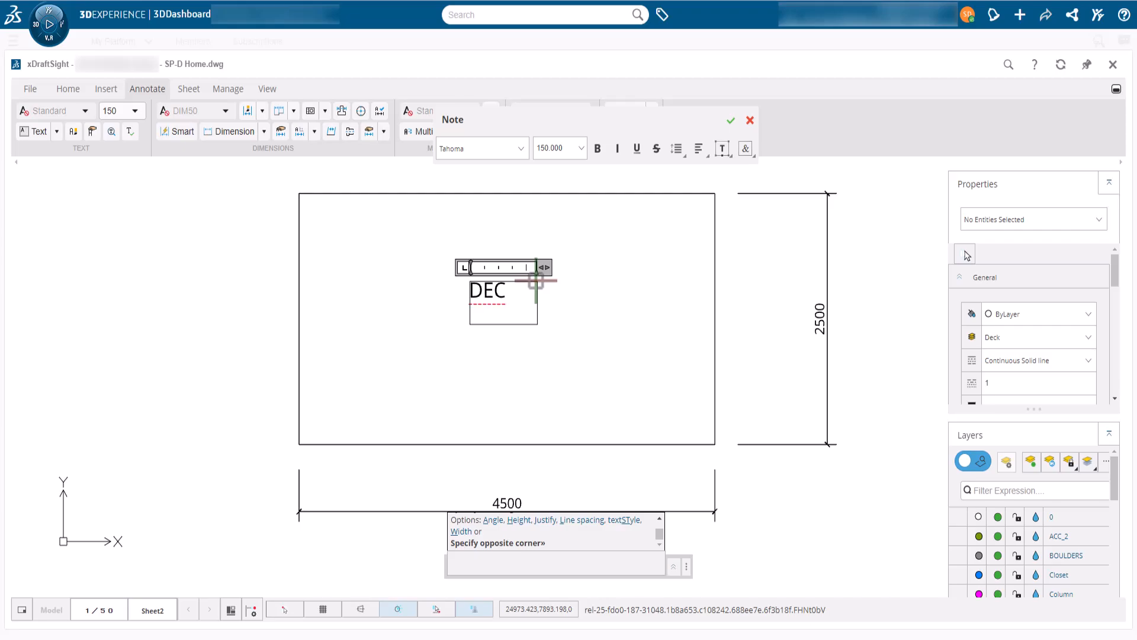
text(K)
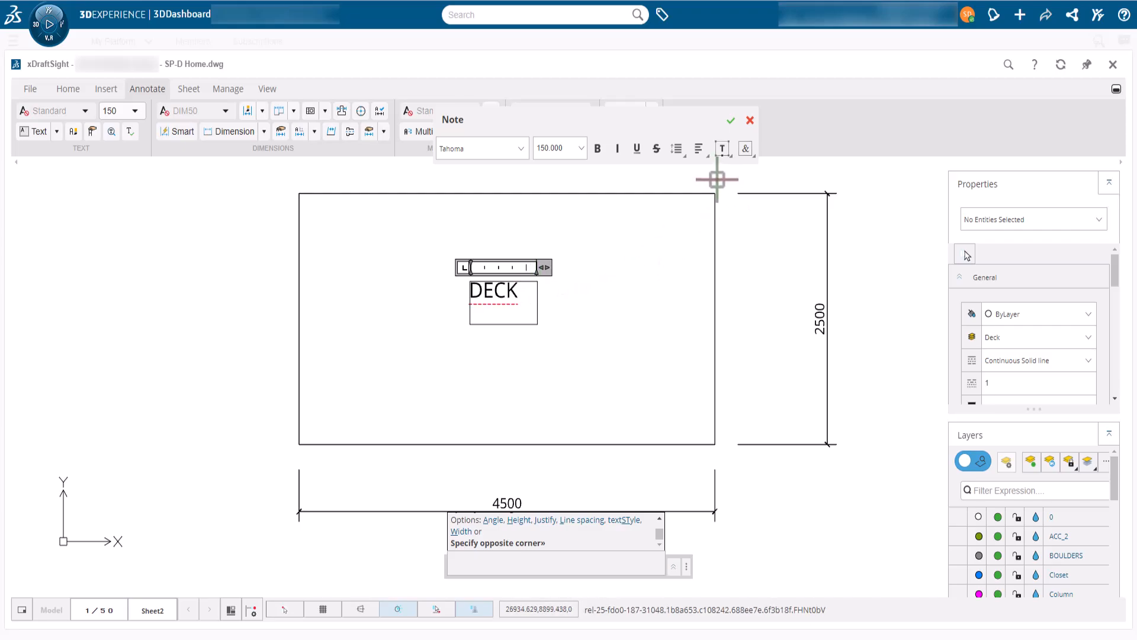
click(698, 149)
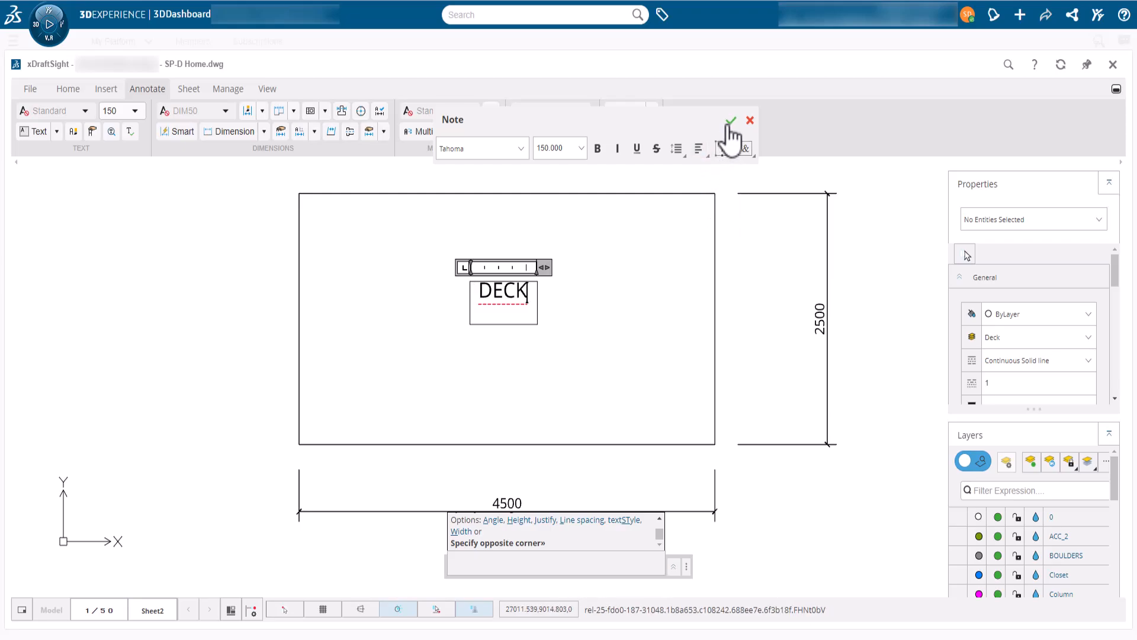
click(731, 120)
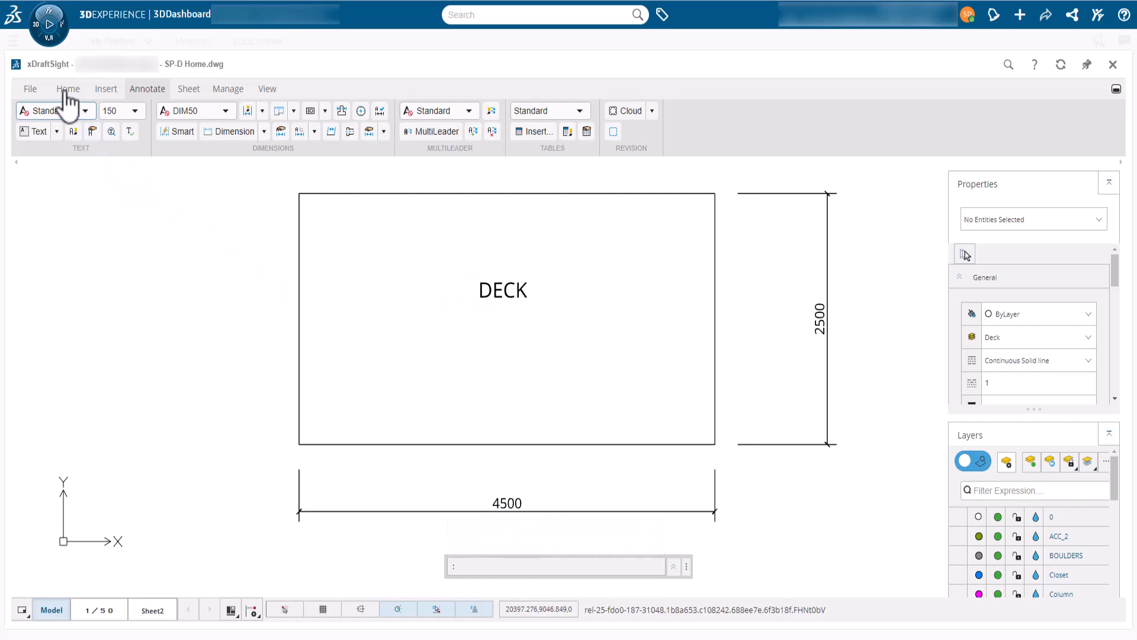
Start the Hatch tool and select a pattern from the pattern browser.
click(67, 88)
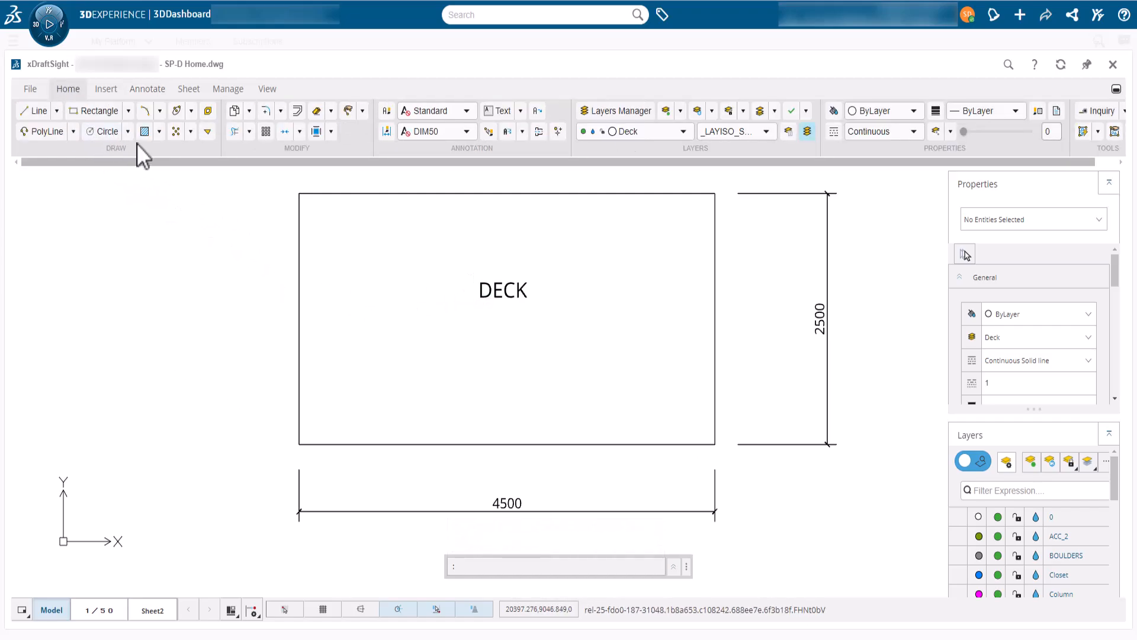
click(145, 132)
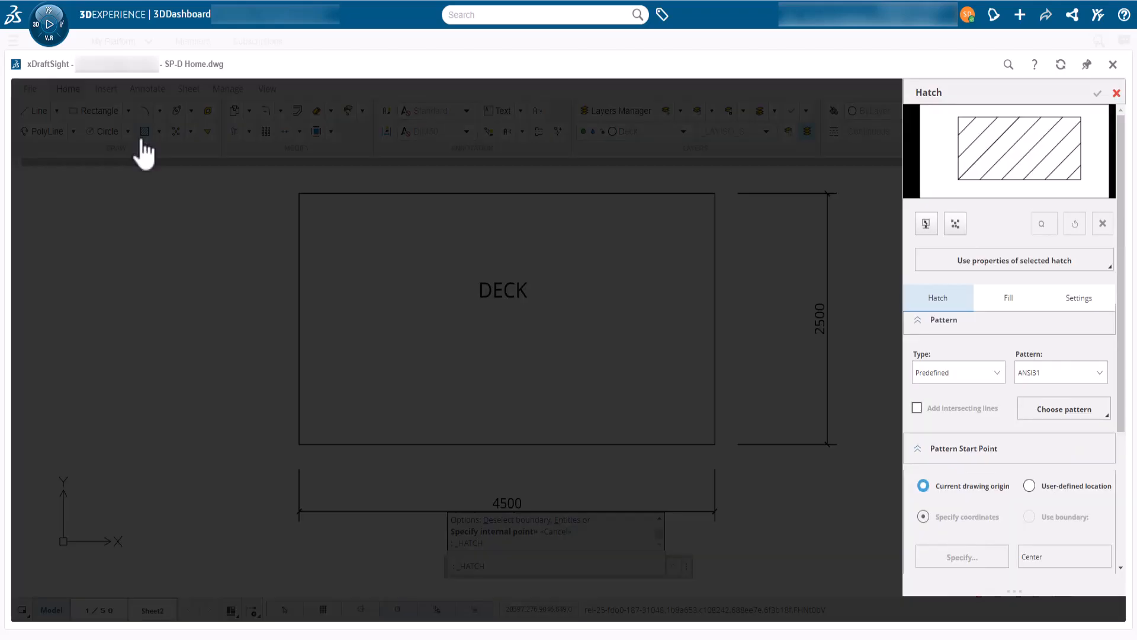
mouse_move(1005, 482)
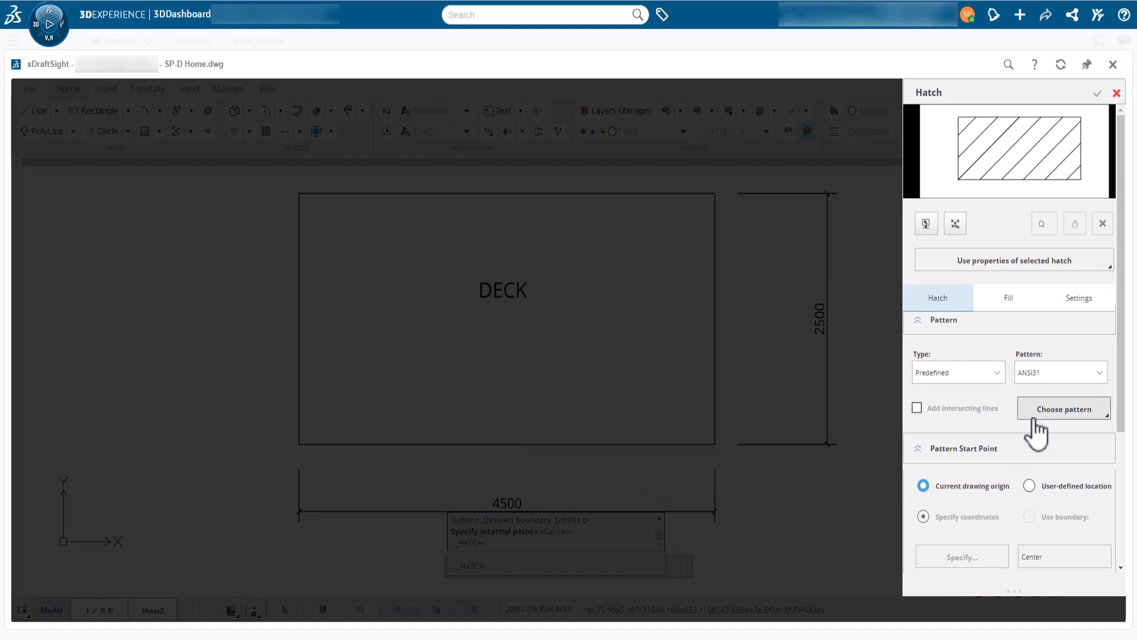
click(1063, 408)
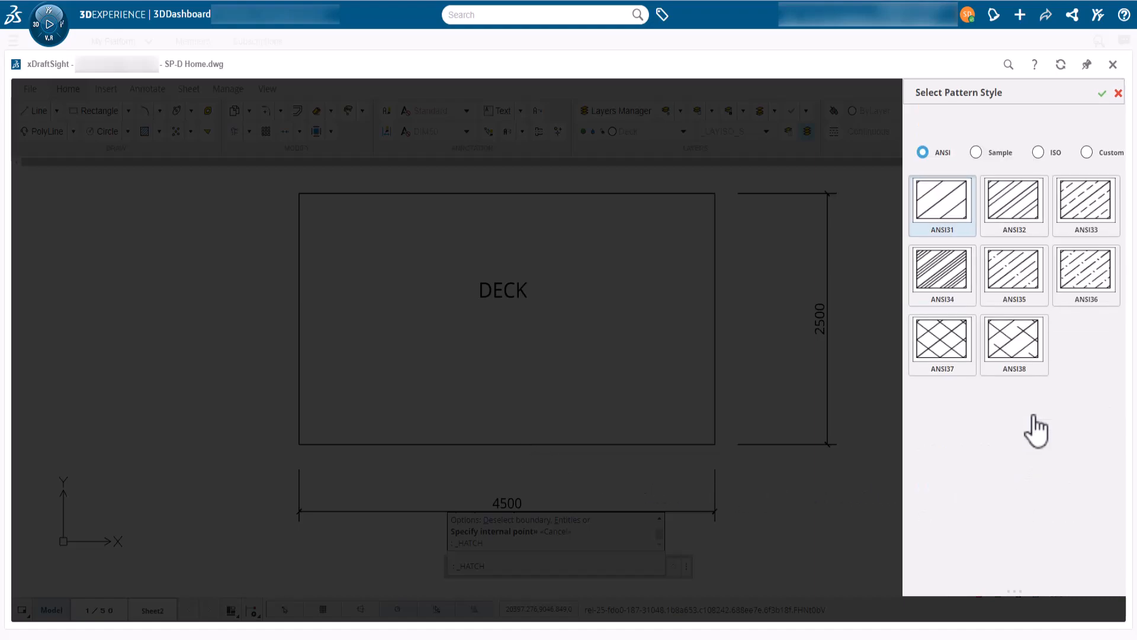
click(977, 153)
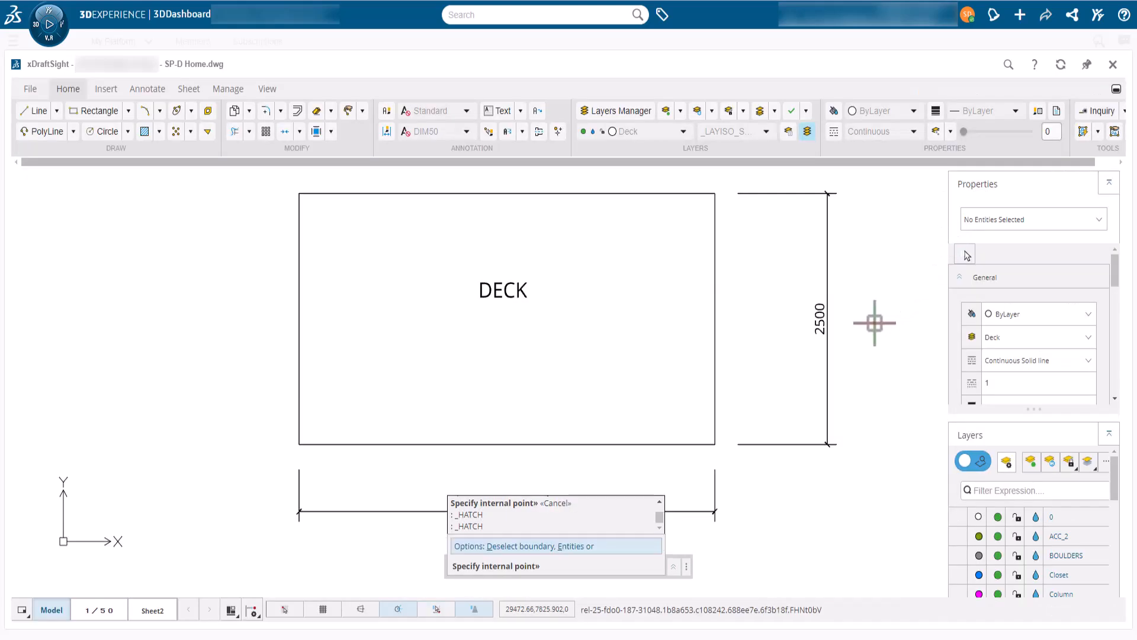
Pick inside the deck rectangle and confirm the herringbone hatch.
click(578, 303)
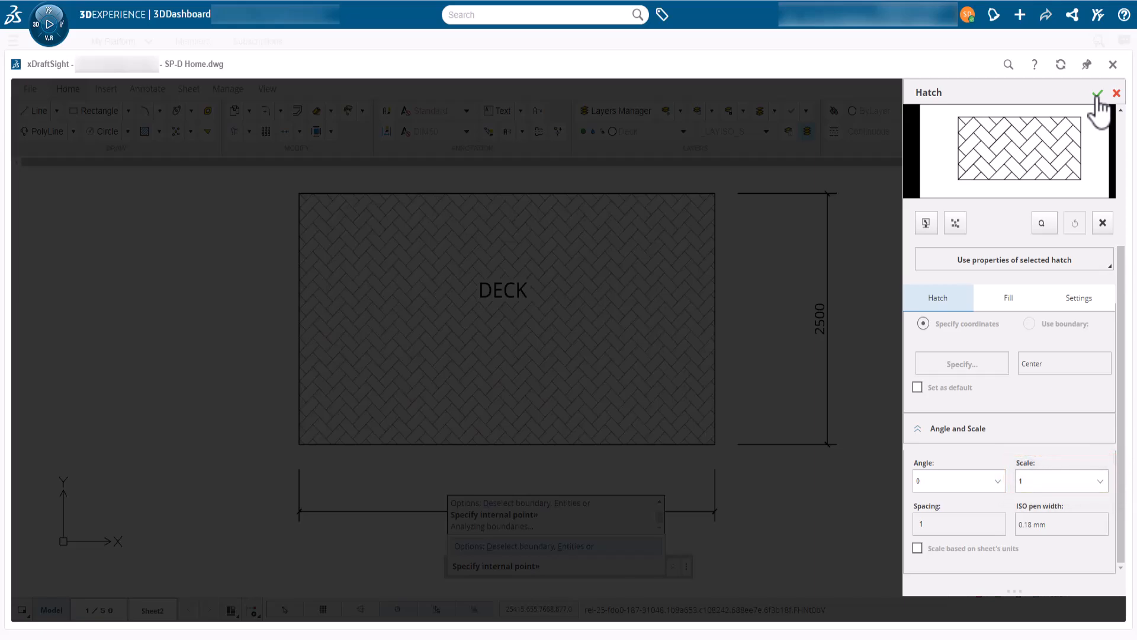
click(1100, 94)
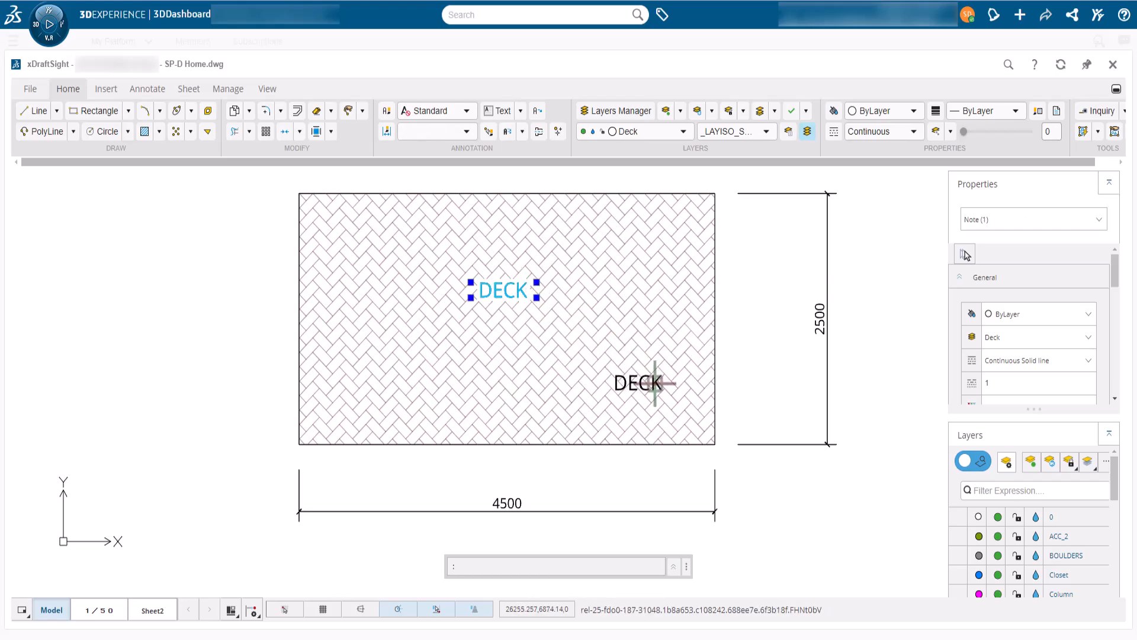
Drop the DECK note at the hatched rectangle's centre.
click(640, 383)
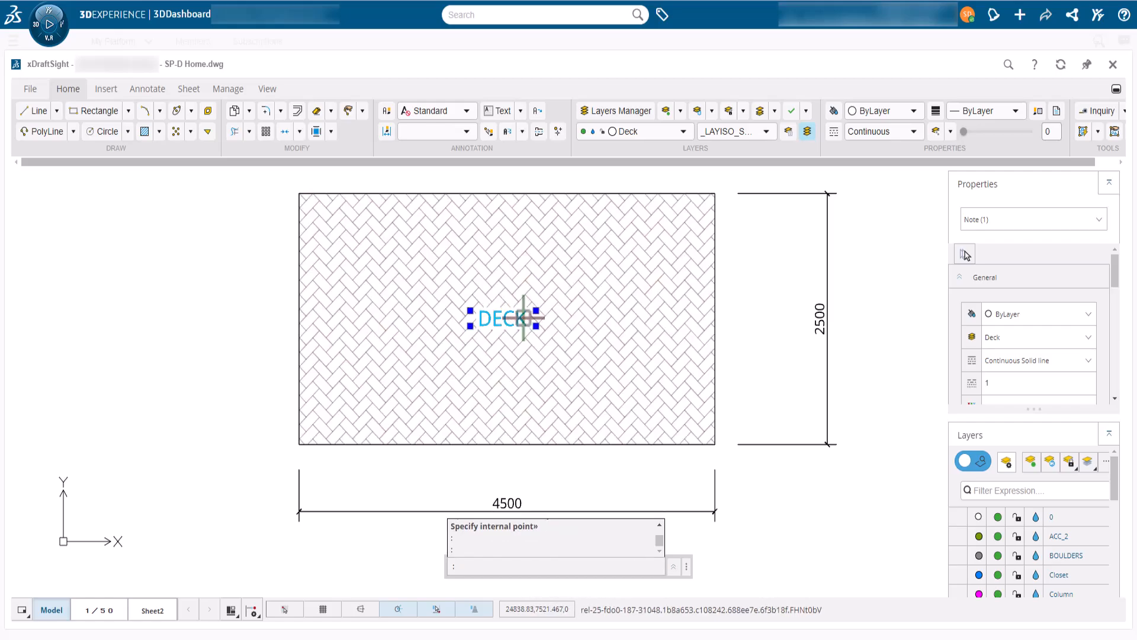
mouse_move(762, 326)
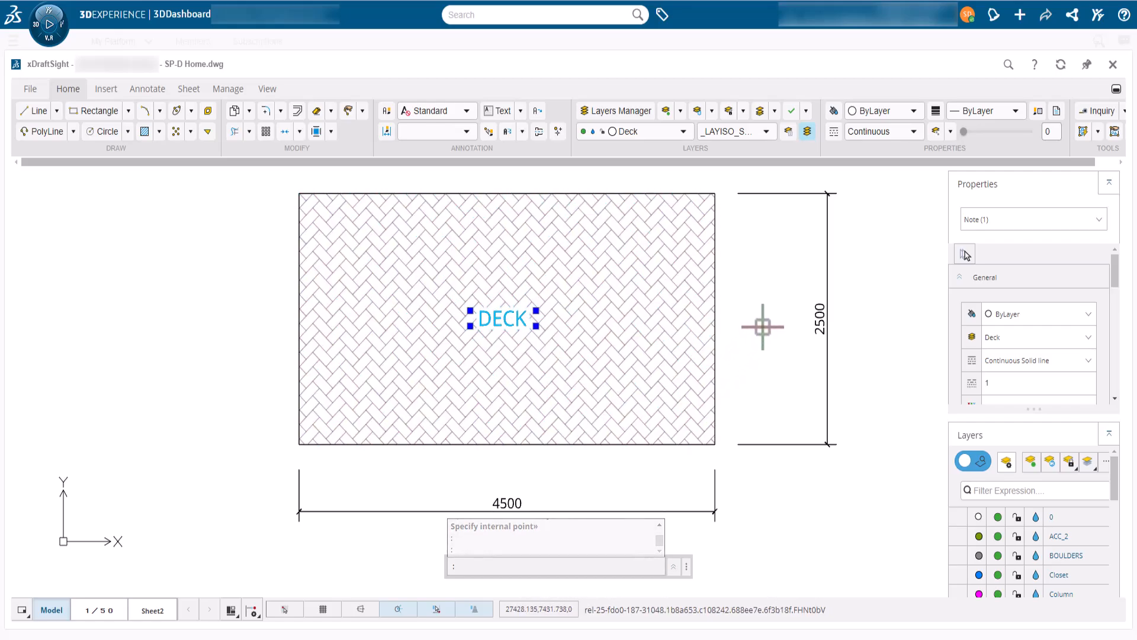